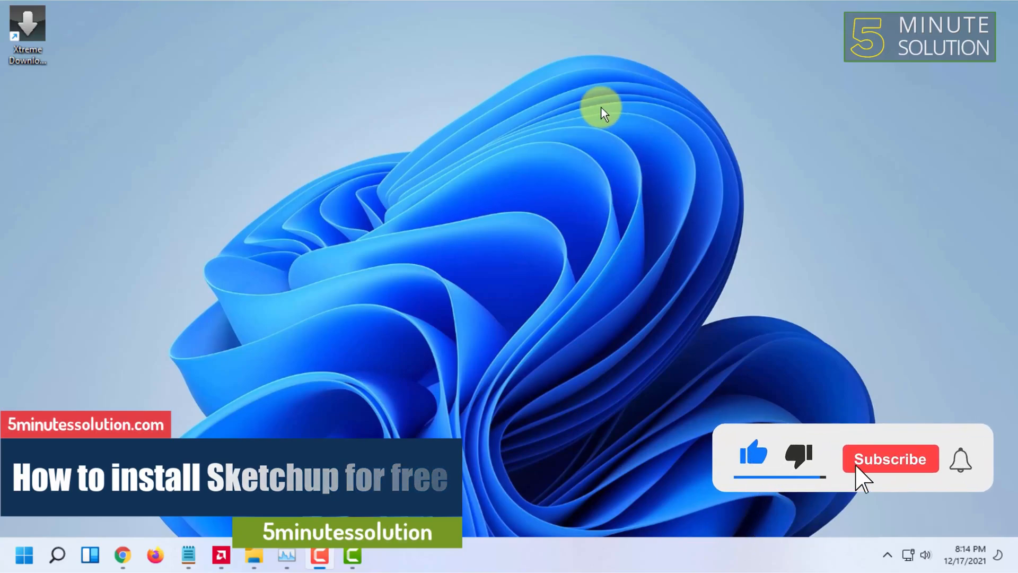
View the SketchUp download page asking for Trimble ID sign-in or account creation.
left_click(890, 458)
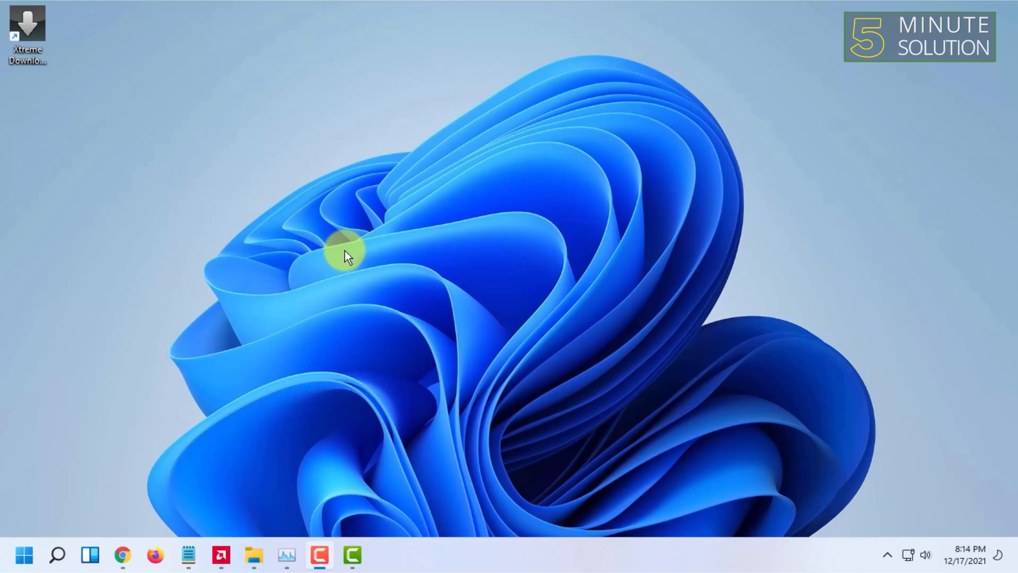
mouse_move(455, 205)
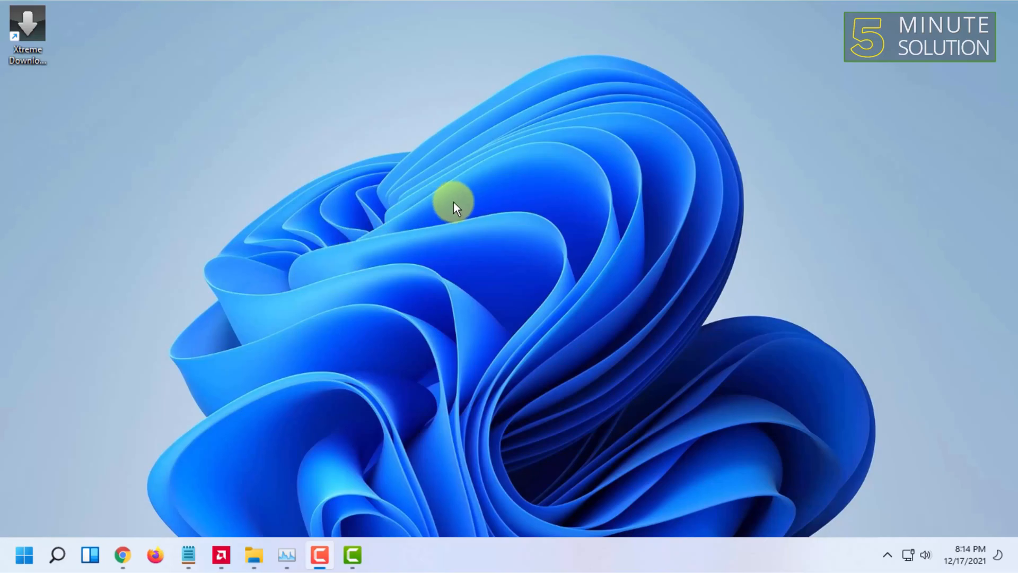
mouse_move(594, 107)
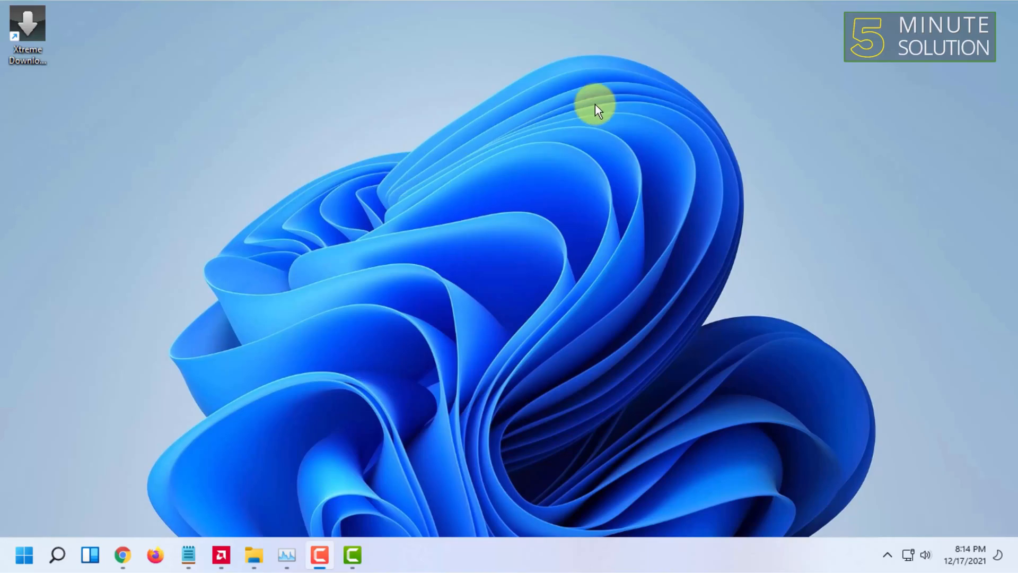
mouse_move(627, 82)
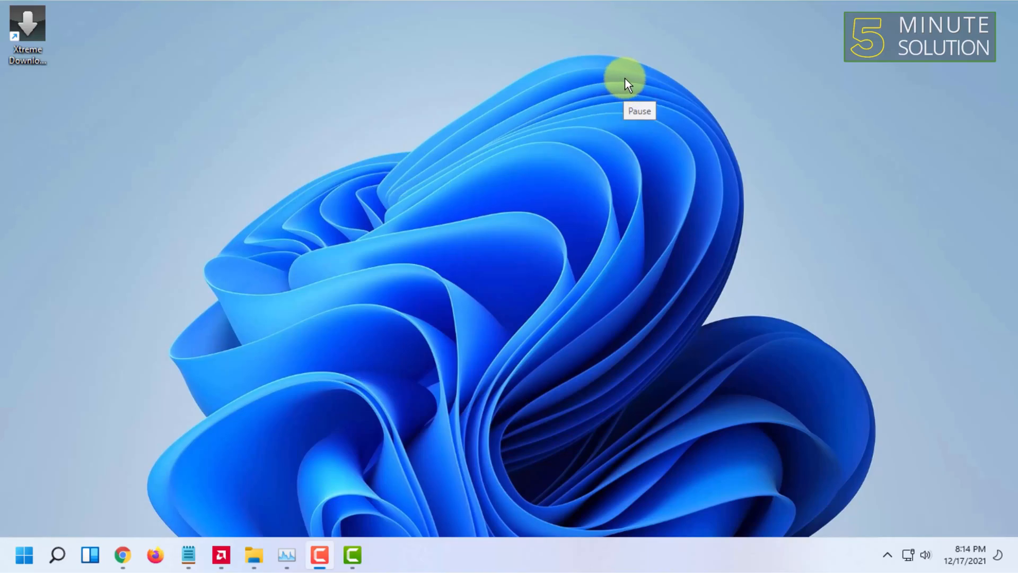
mouse_move(517, 290)
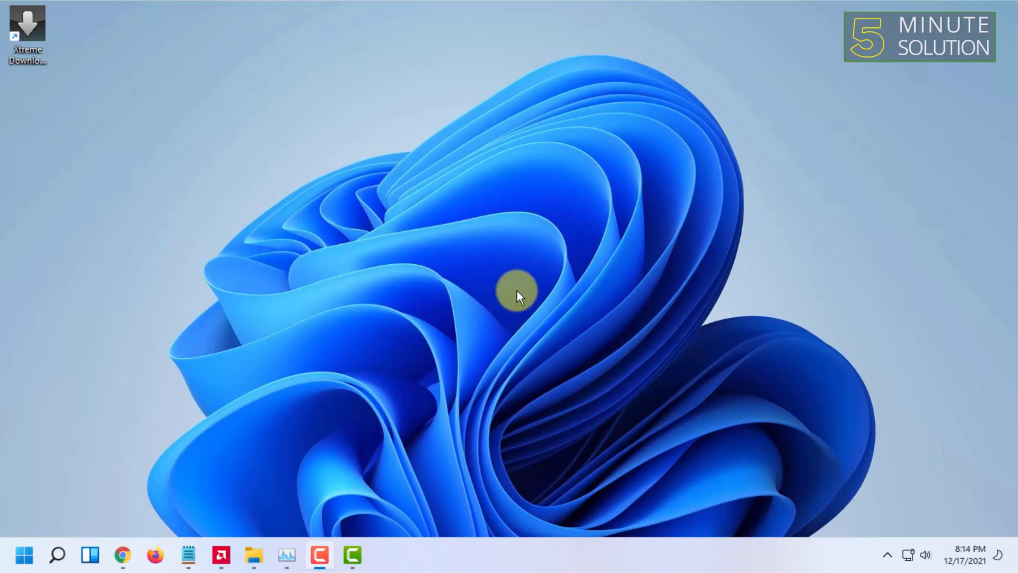
mouse_move(373, 181)
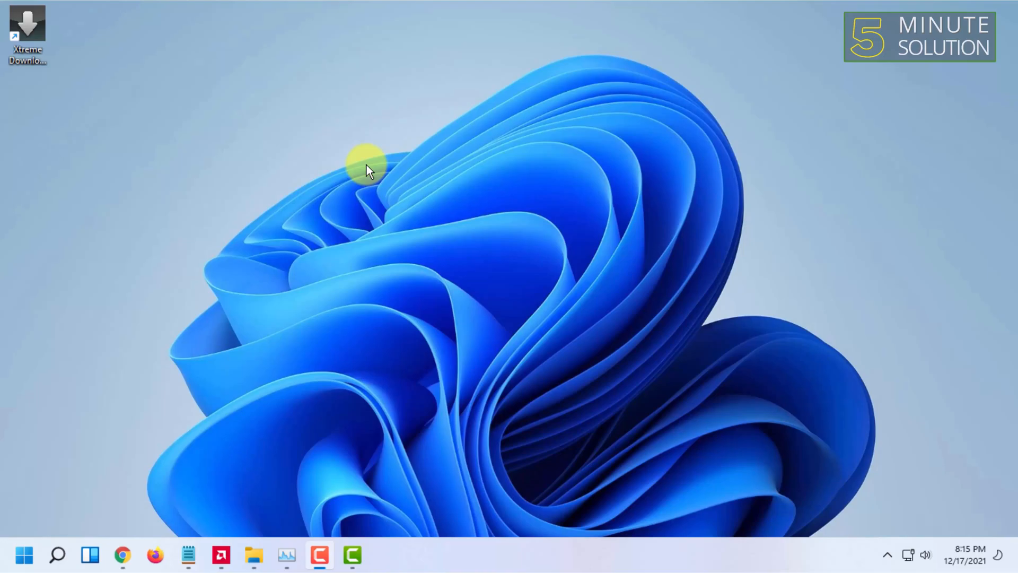
mouse_move(601, 116)
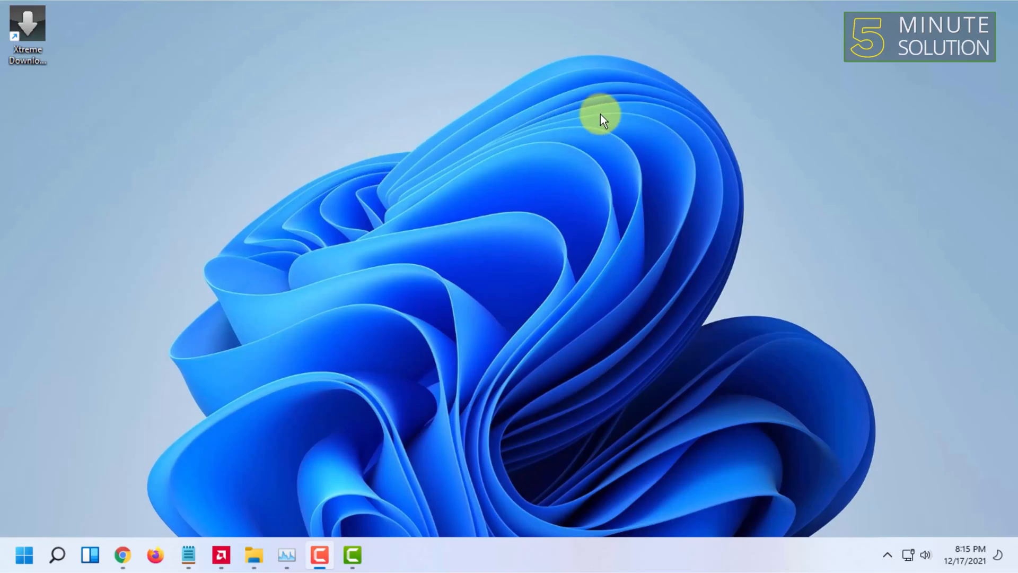
mouse_move(626, 93)
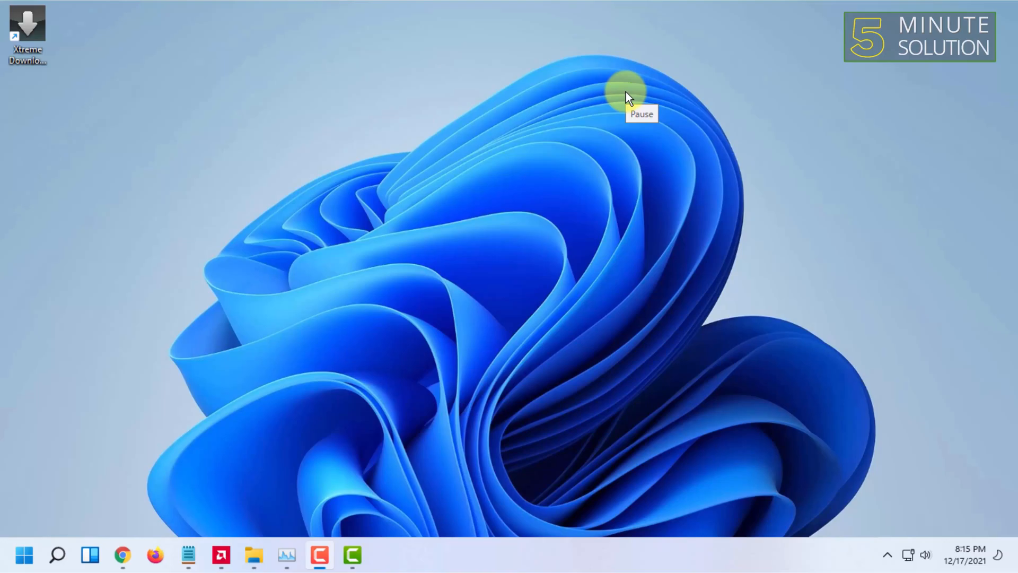
mouse_move(389, 129)
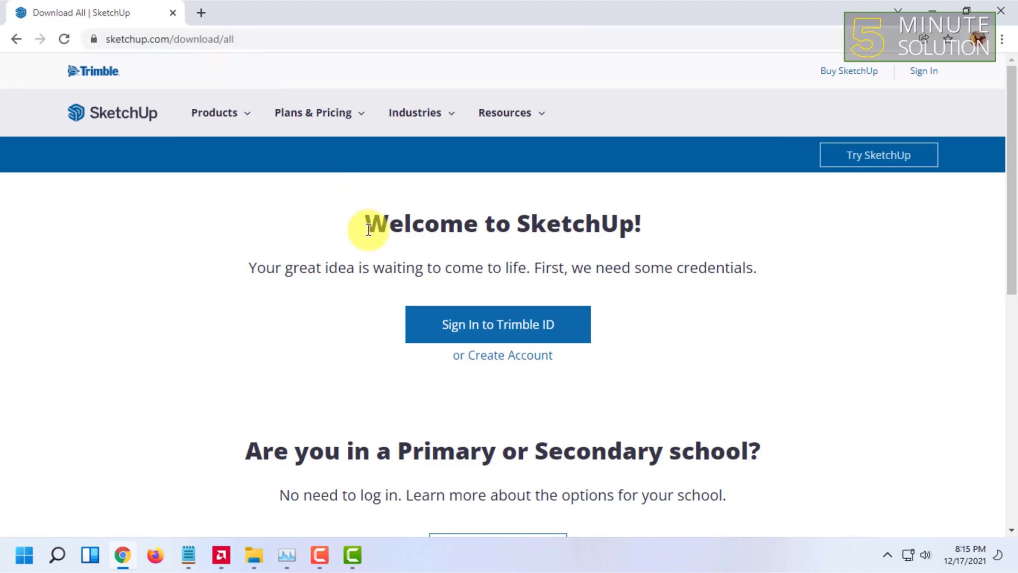
mouse_move(765, 280)
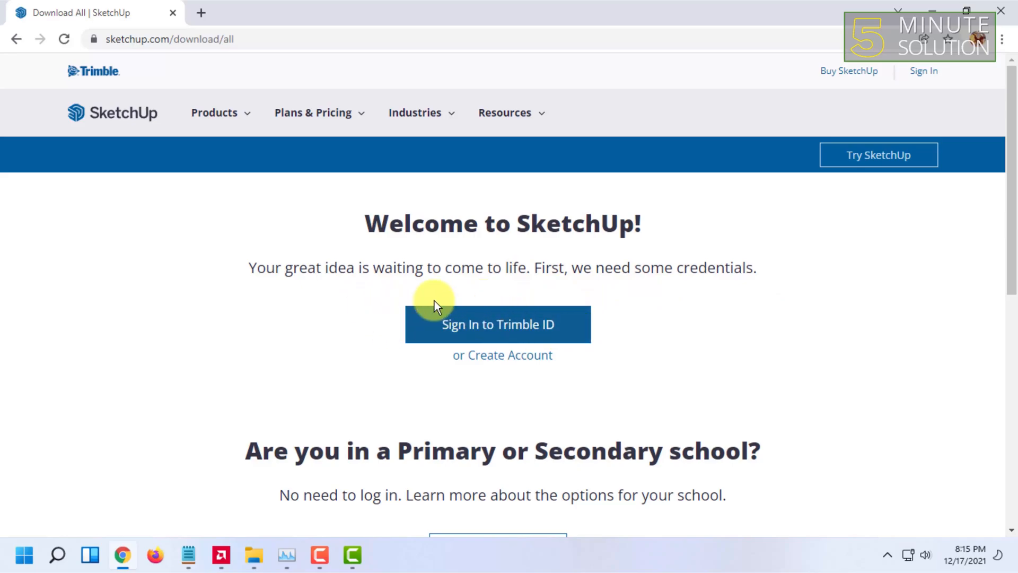
mouse_move(499, 334)
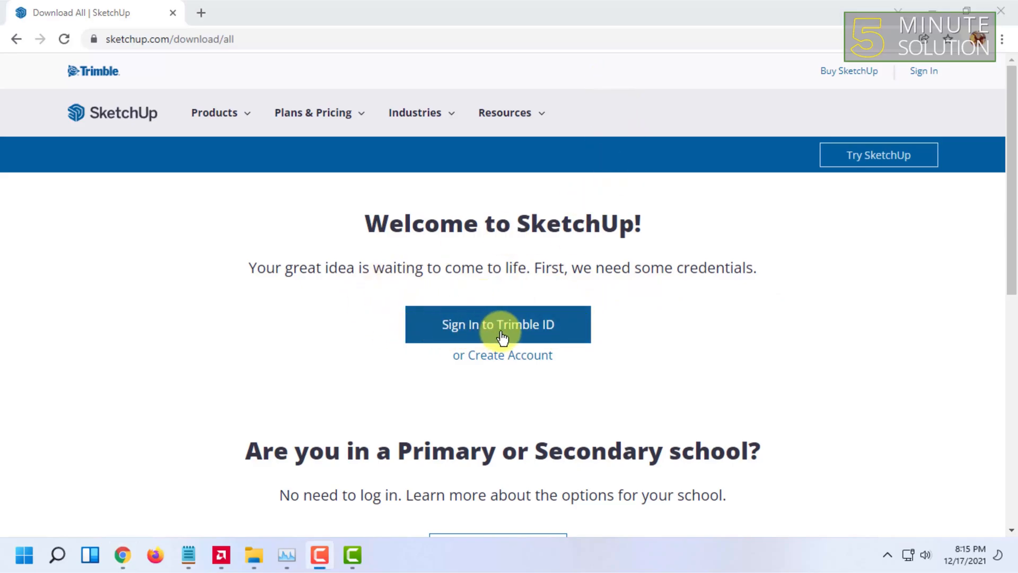
scroll("down", 3)
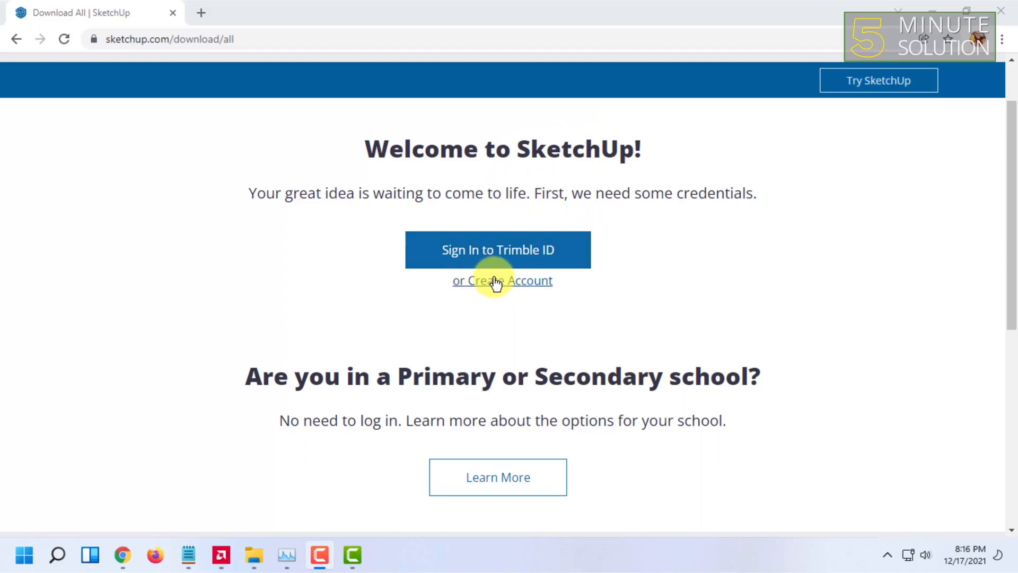
mouse_move(476, 227)
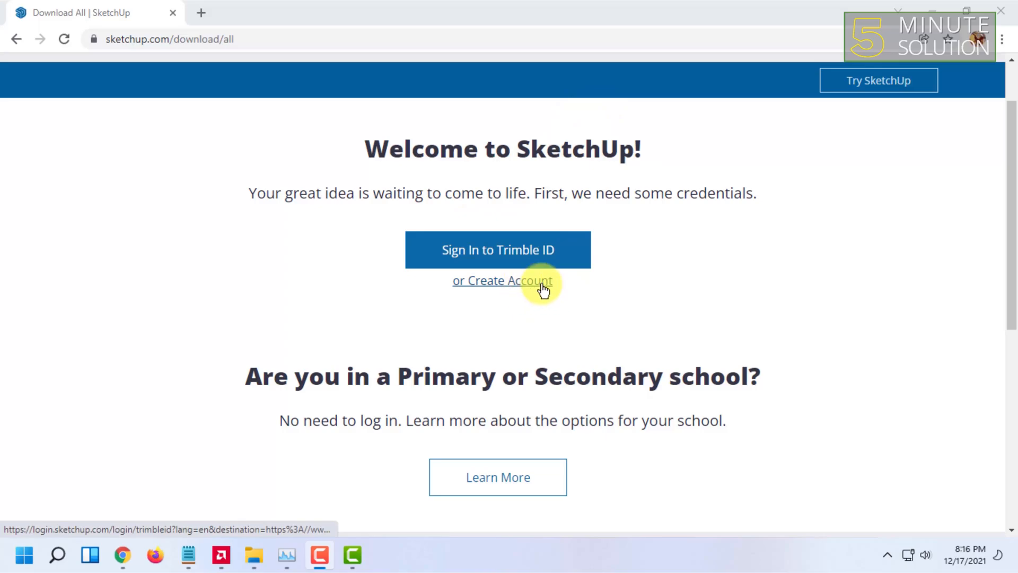
mouse_move(601, 97)
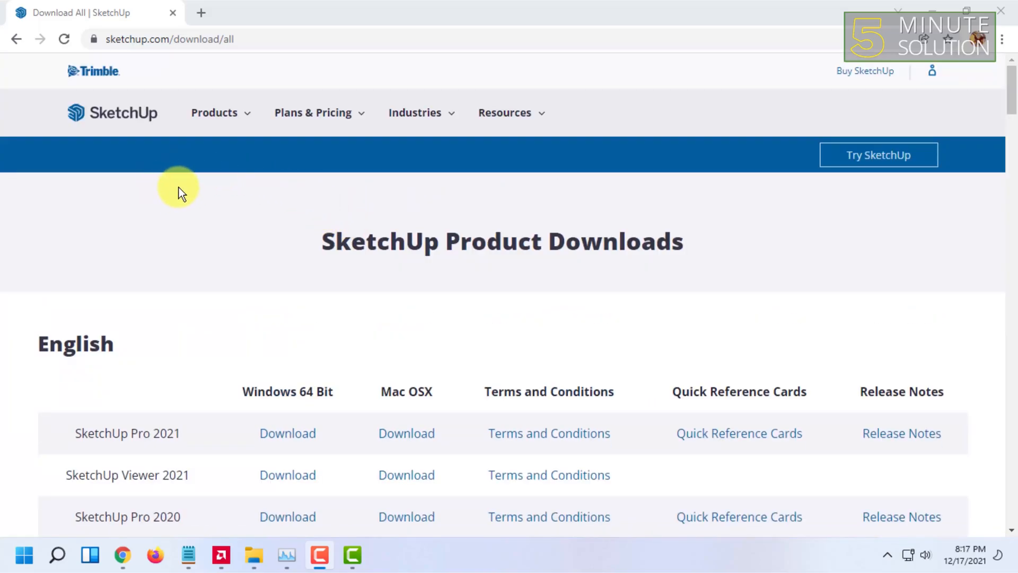
Download the Windows 64-bit installer for SketchUp Make 2017.
scroll("down", 3)
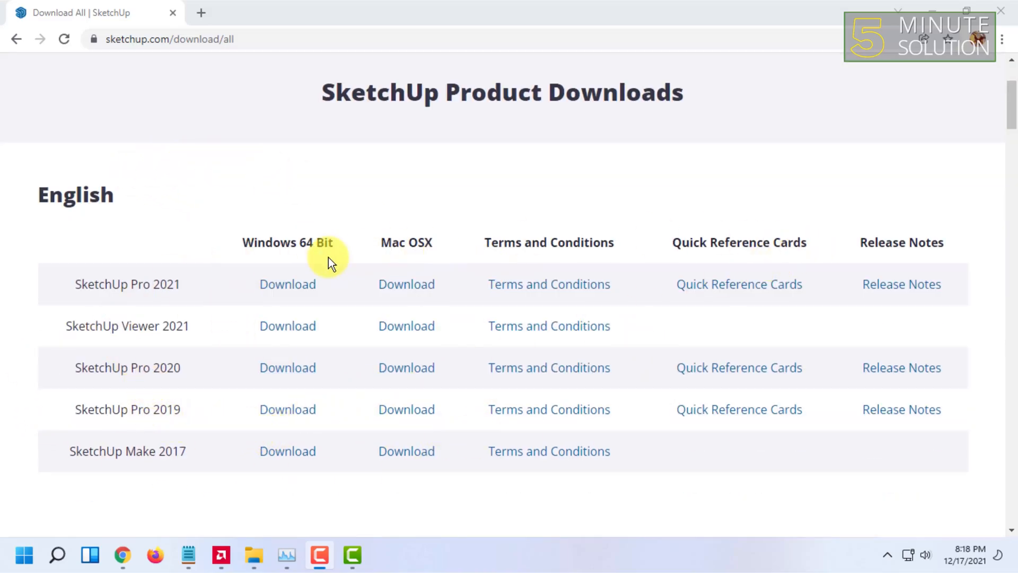
scroll("down", 3)
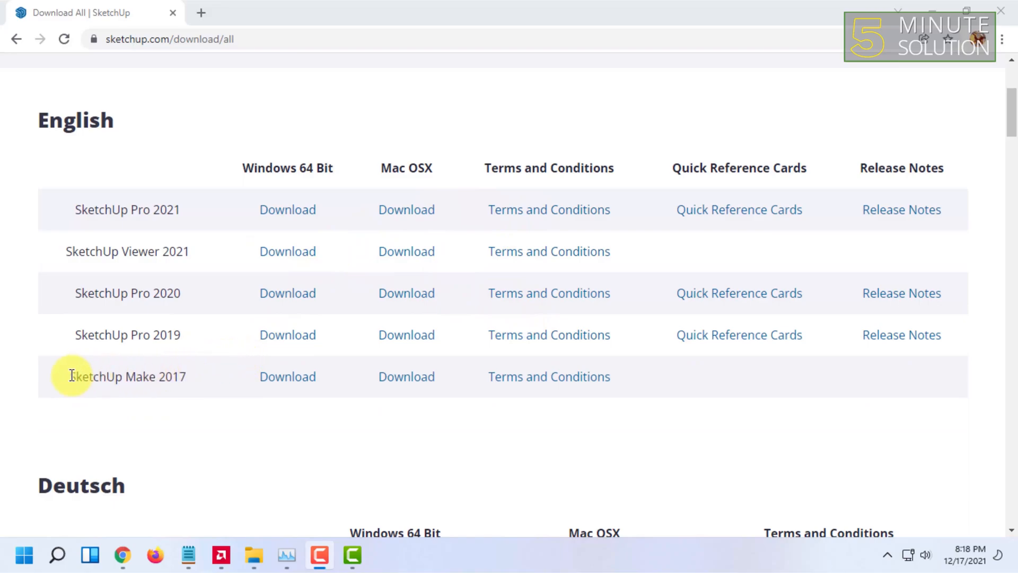
left_click_drag(70, 377, 184, 376)
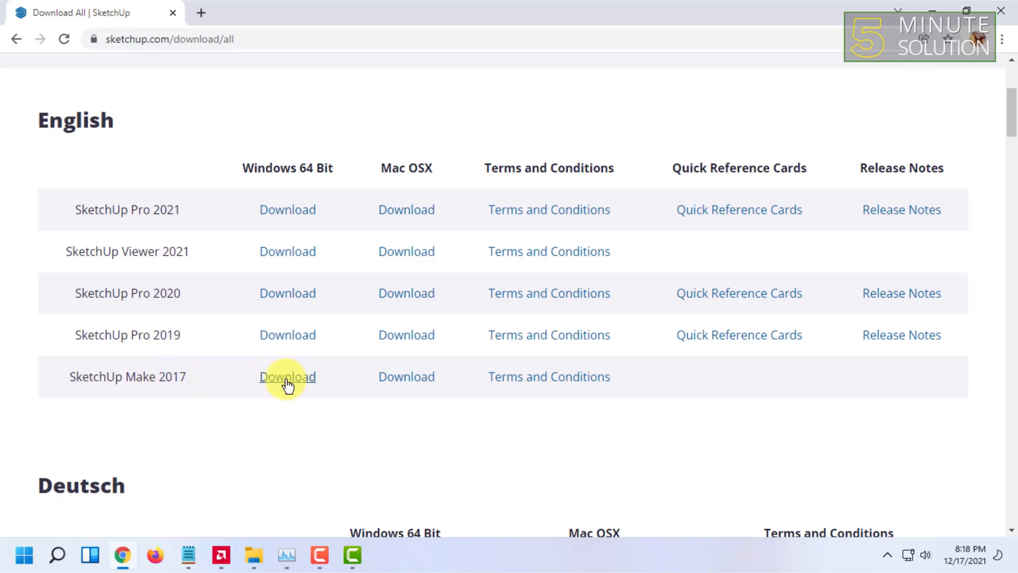
left_click(287, 376)
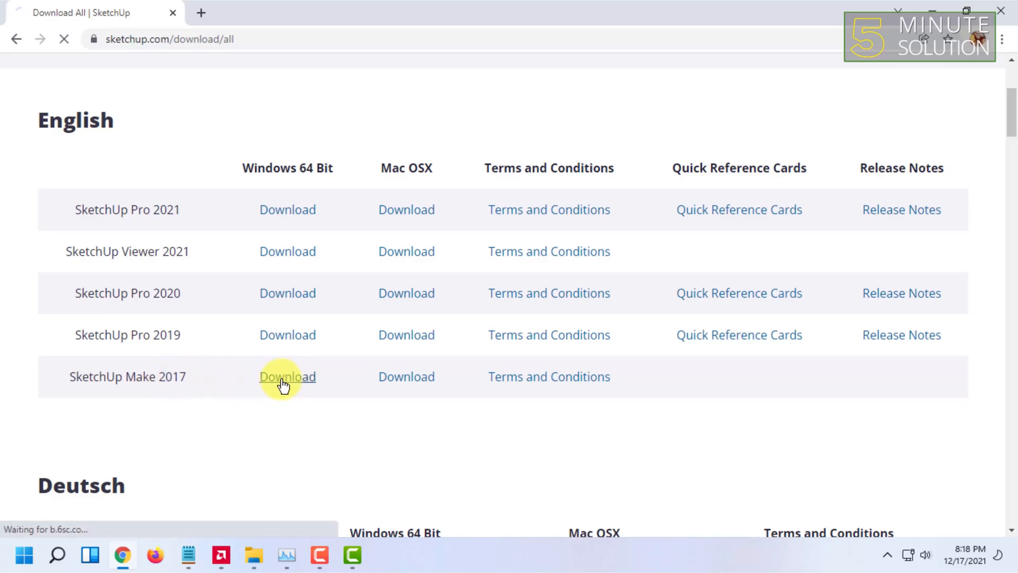
left_click(287, 377)
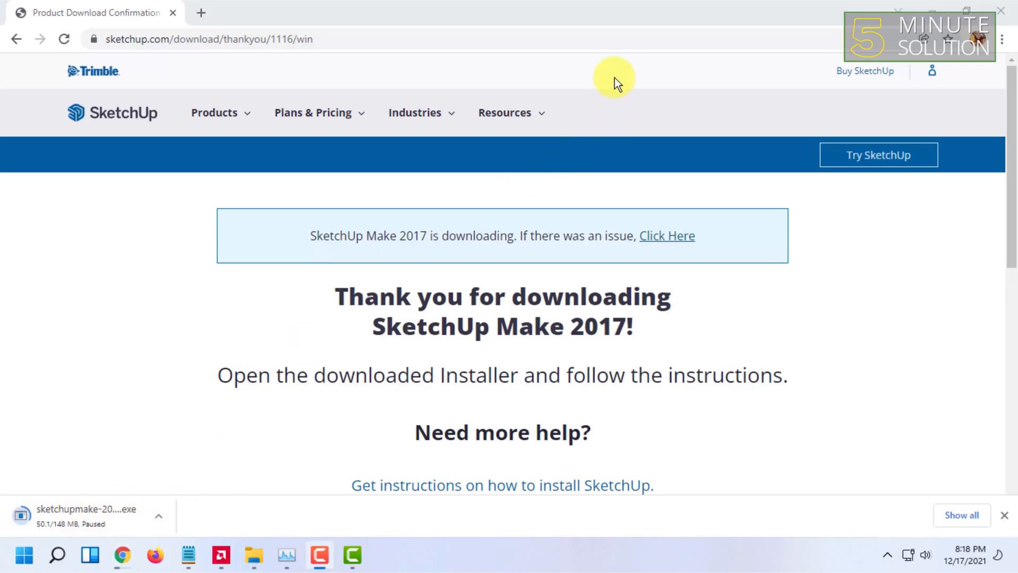
Show the downloading installer in its Downloads folder.
left_click(158, 516)
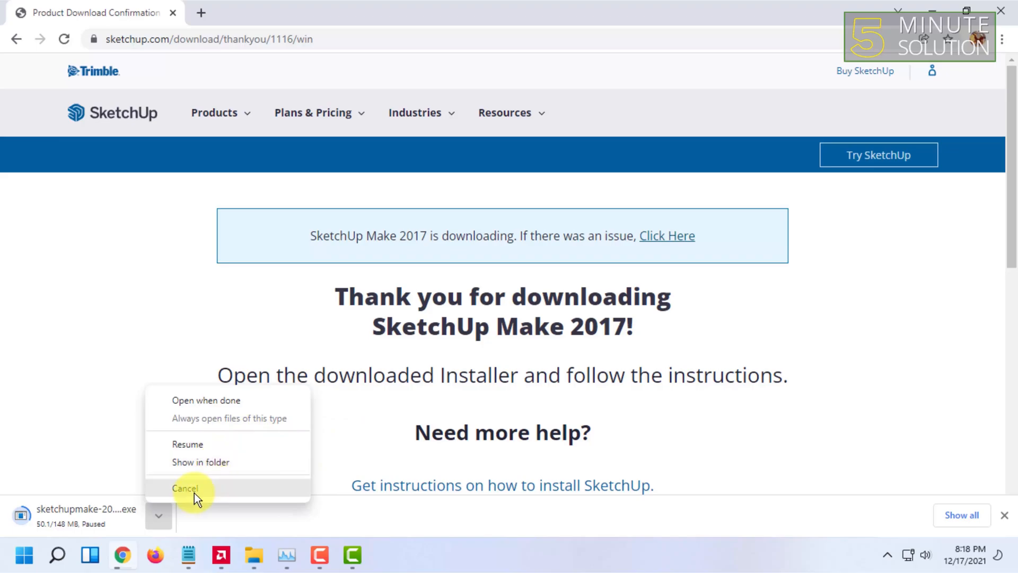
left_click(200, 461)
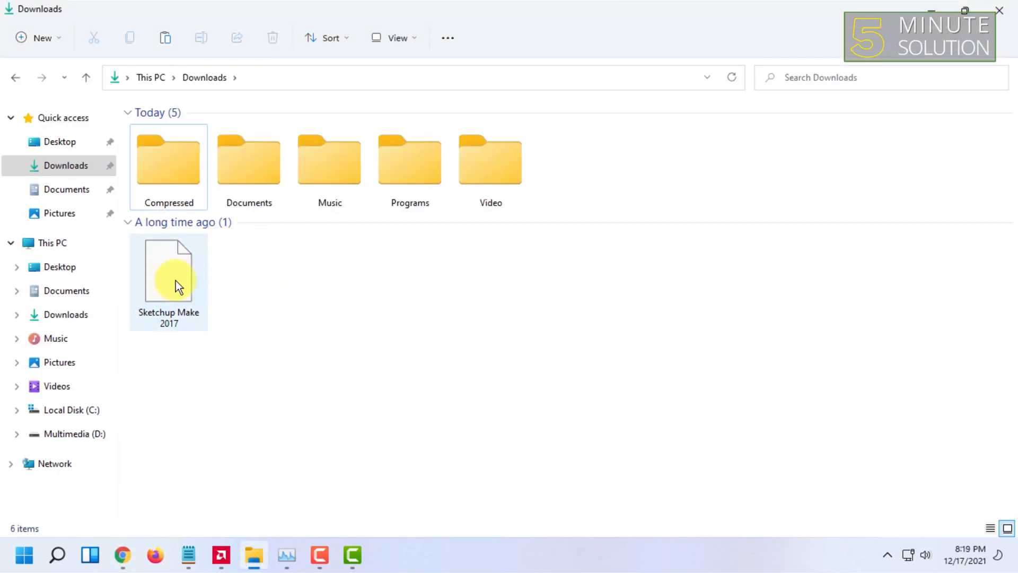
mouse_move(184, 284)
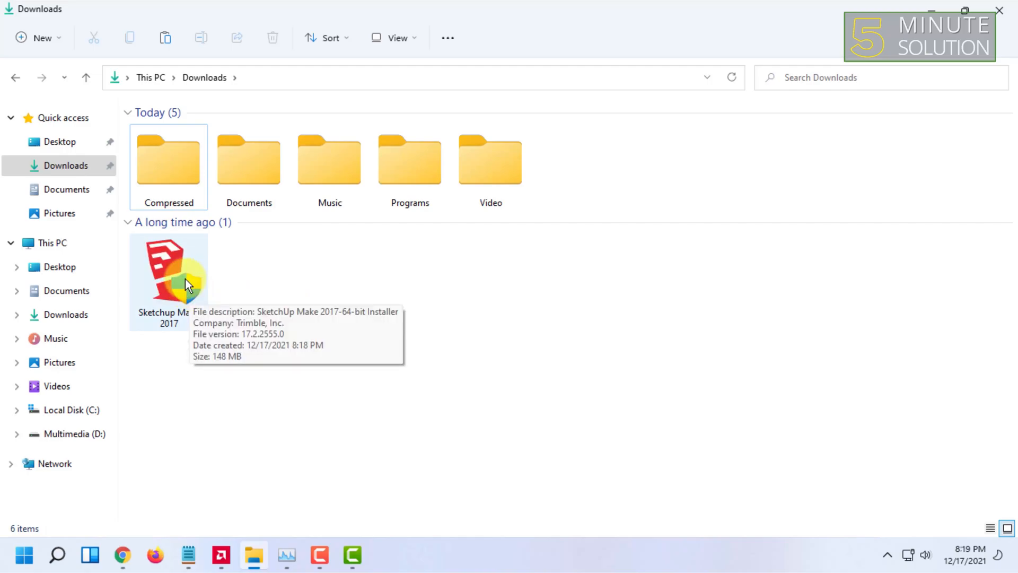
Run the SketchUp Make 2017 installer and install the required Visual C++ runtime libraries.
left_click(169, 269)
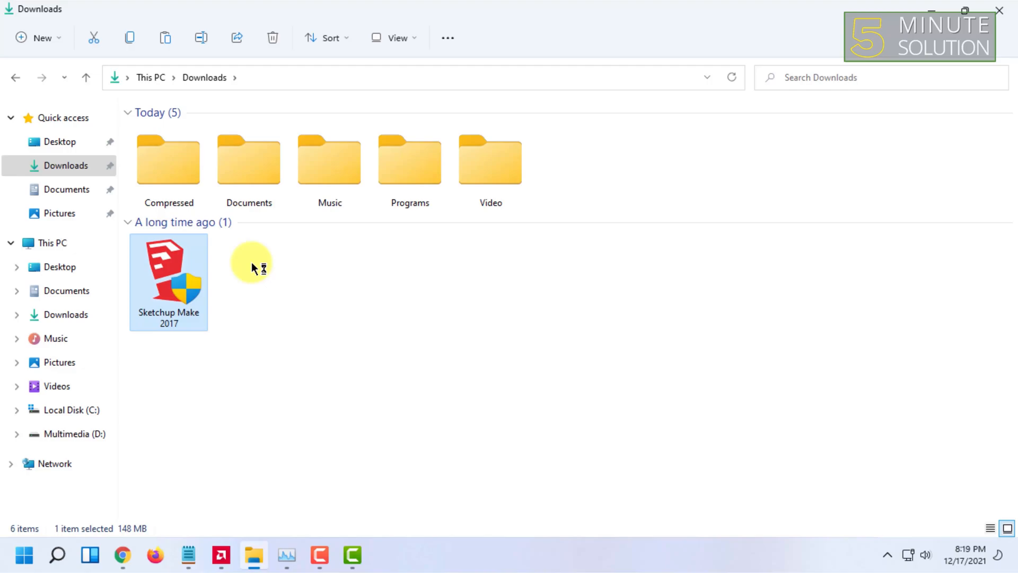
double_click(168, 280)
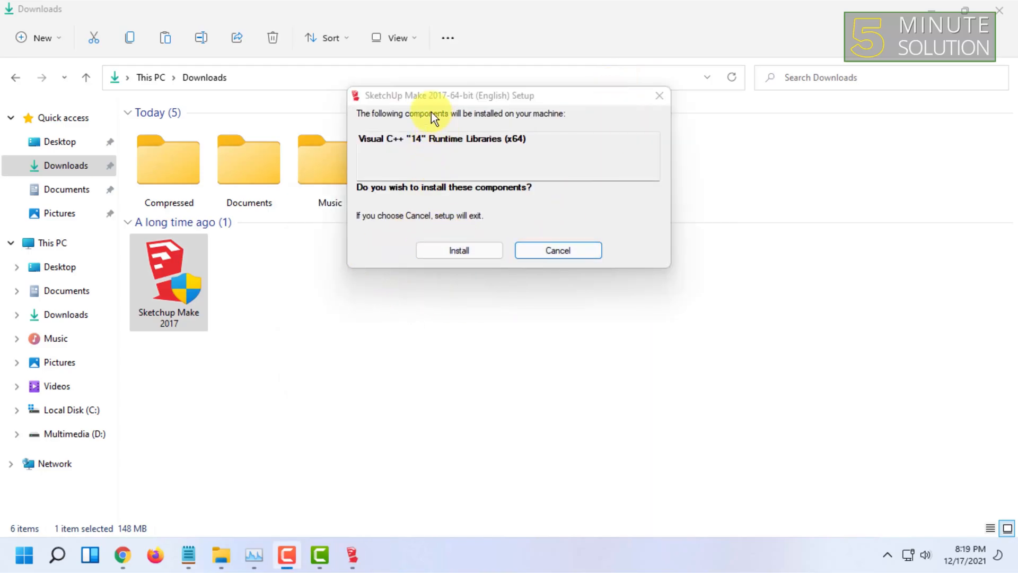
left_click_drag(448, 96, 420, 141)
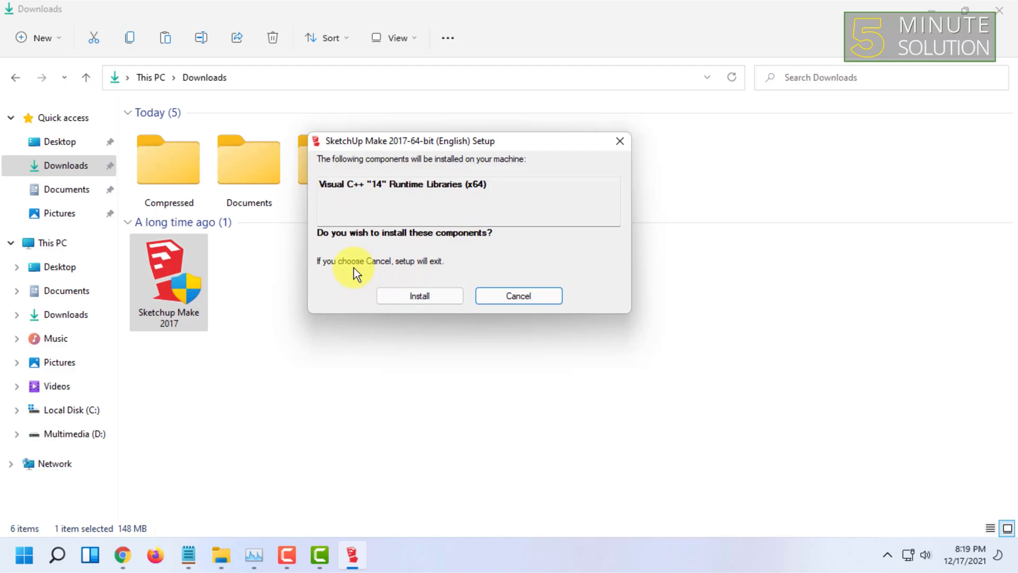
left_click(419, 296)
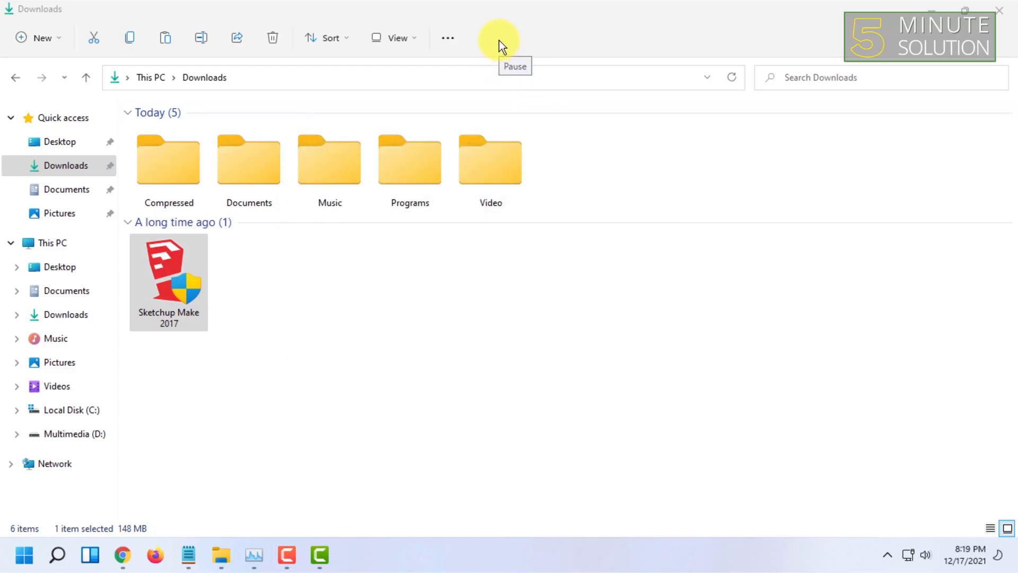
Repair the existing SketchUp Make 2017 installation through the wizard and finish.
double_click(169, 276)
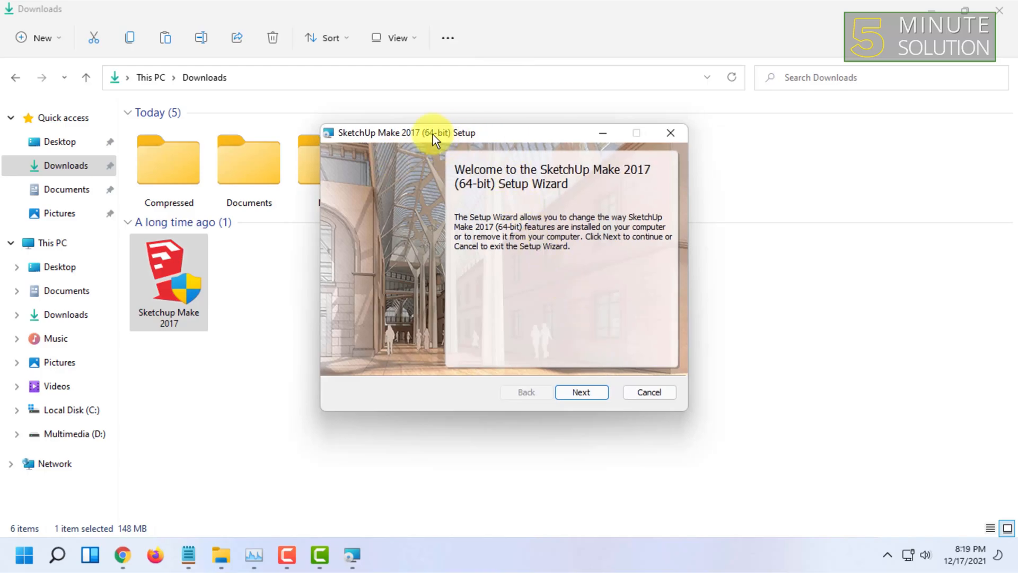
left_click(580, 391)
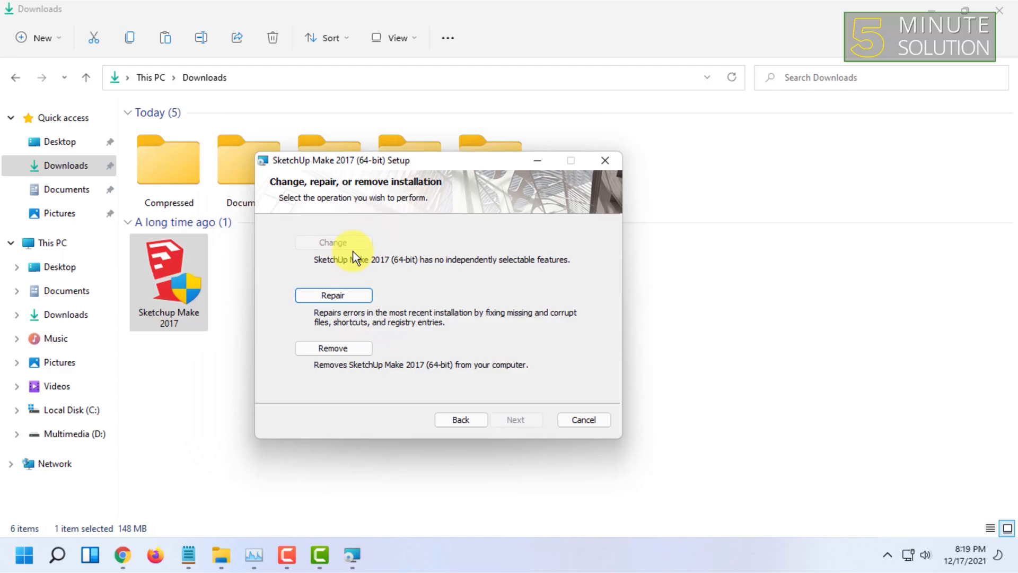
mouse_move(333, 348)
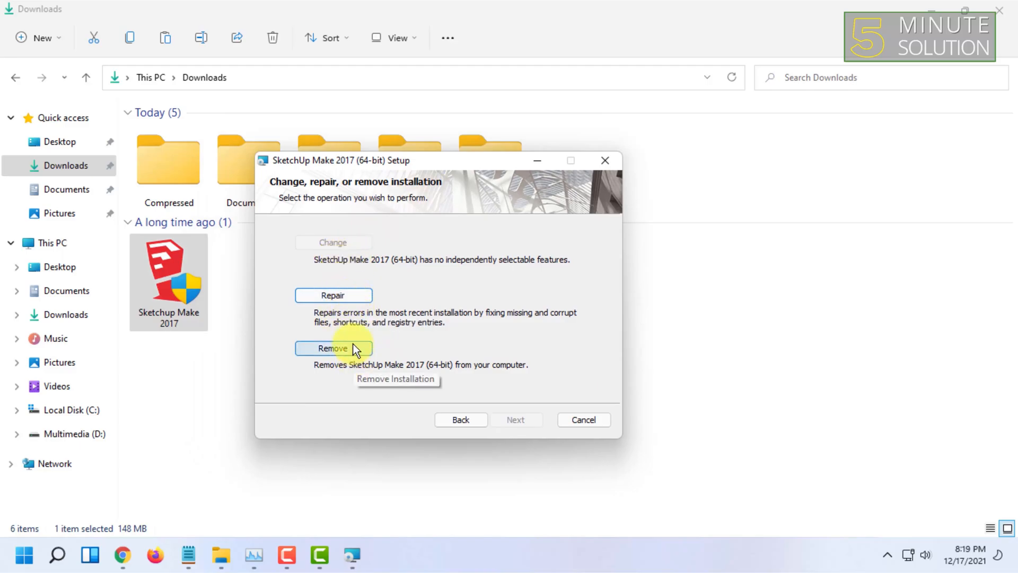
mouse_move(349, 207)
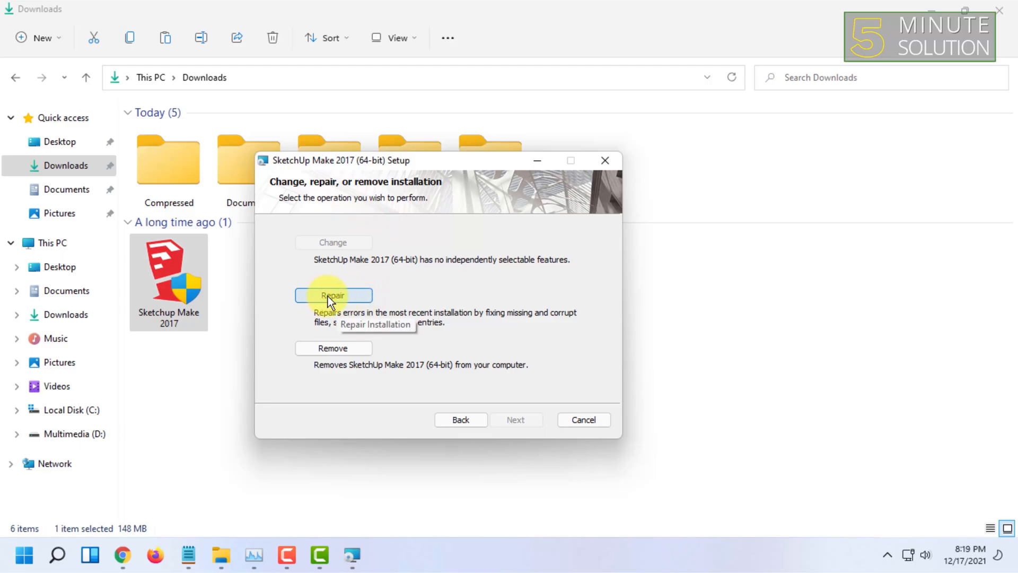
left_click(332, 296)
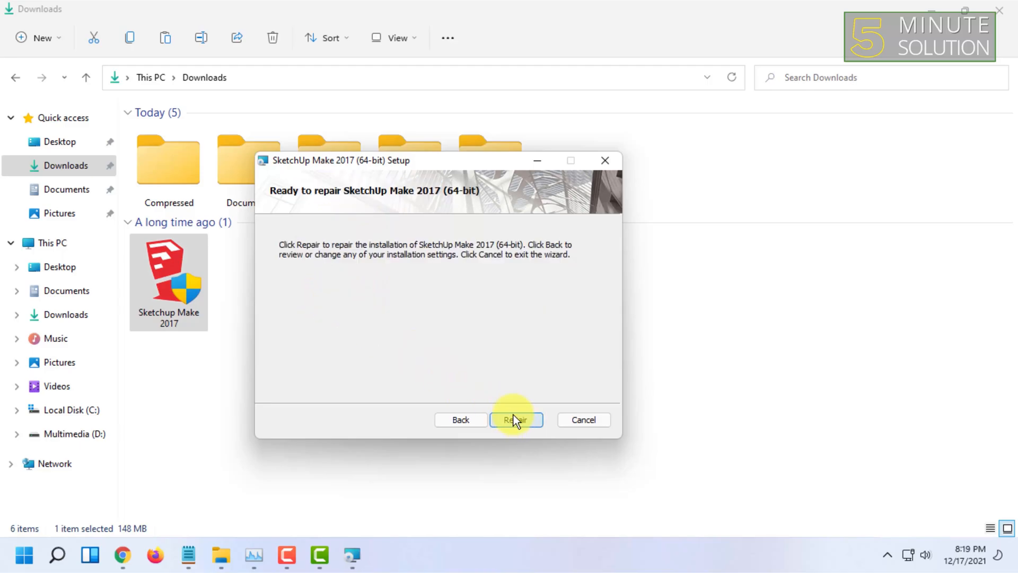
left_click(516, 420)
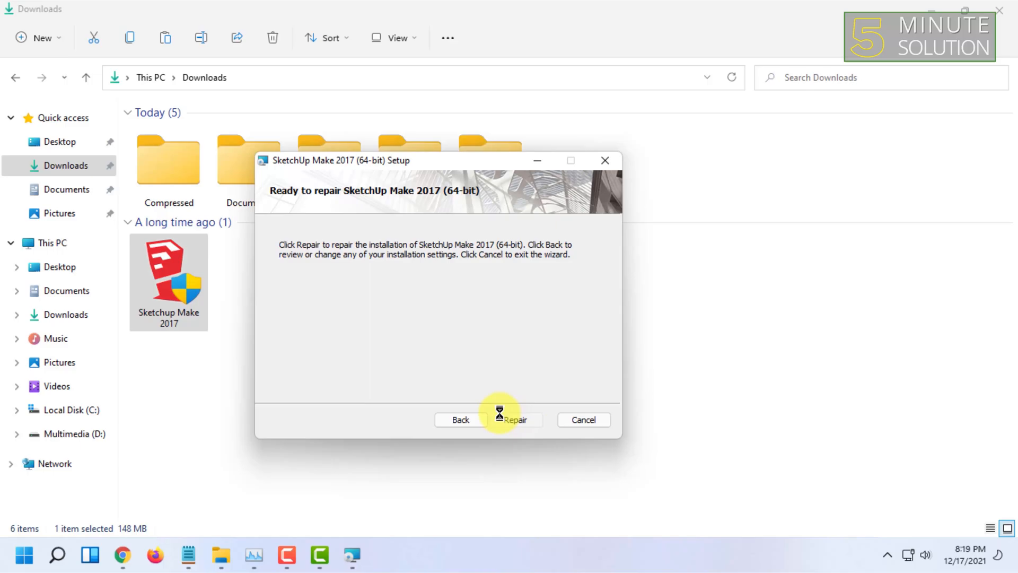
left_click(514, 419)
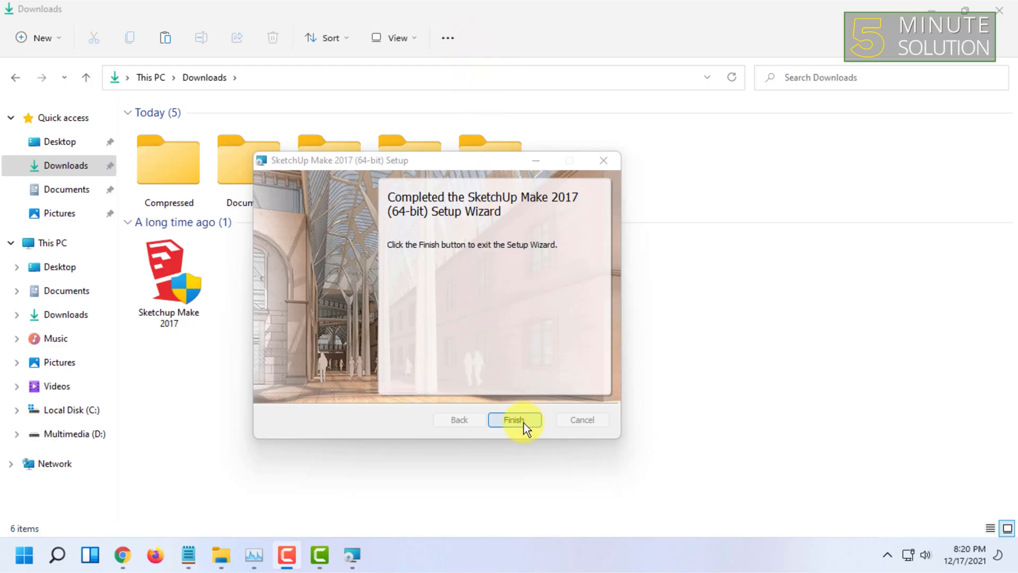
left_click(513, 420)
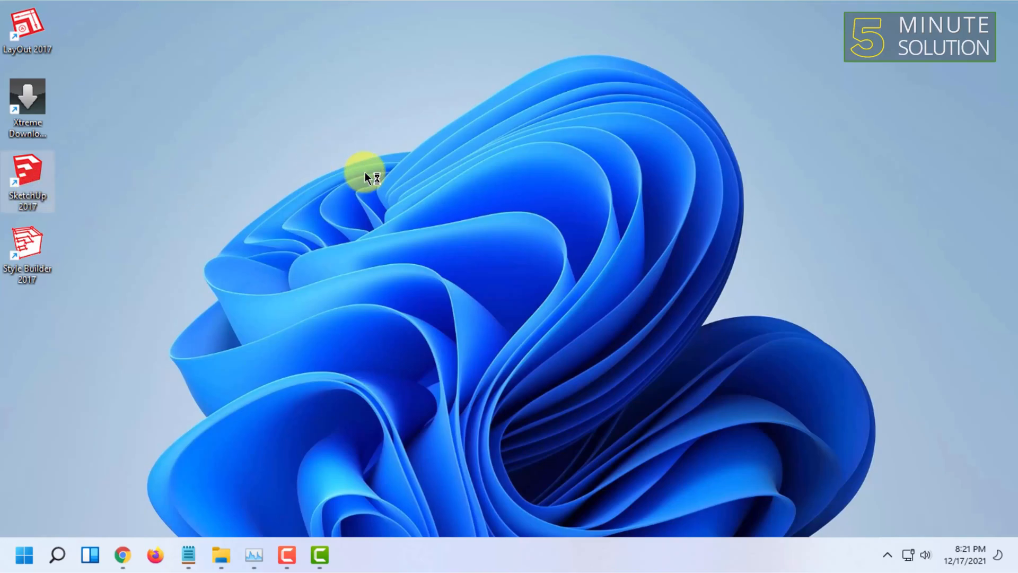
mouse_move(517, 40)
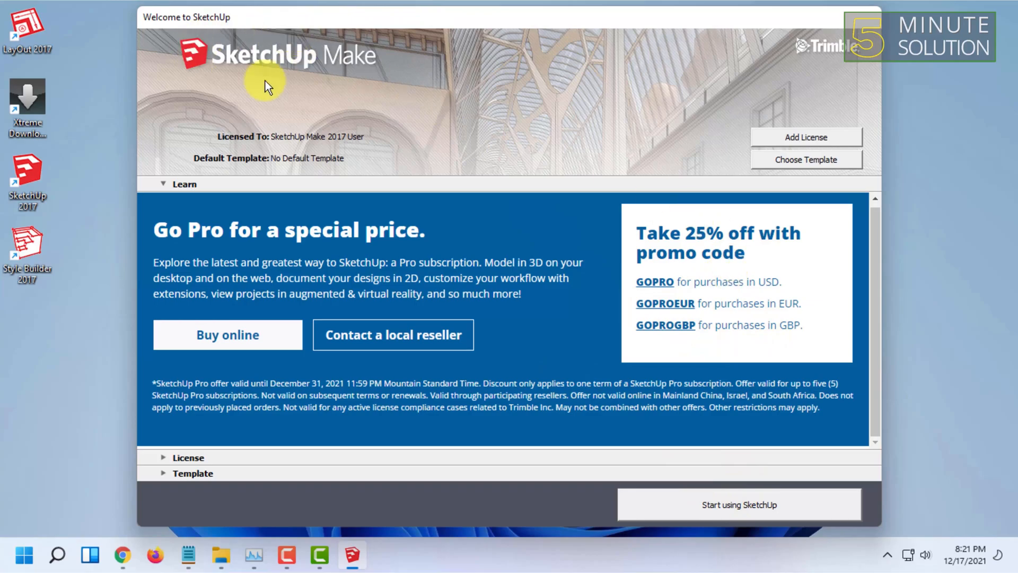
mouse_move(614, 317)
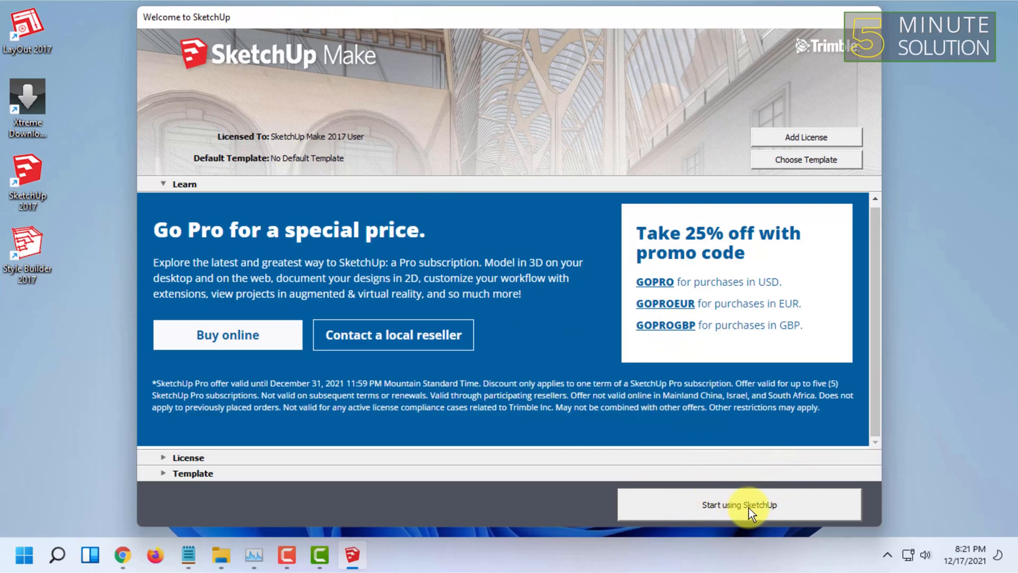
Start a new model from the Simple Template - Feet and Inches.
left_click(739, 504)
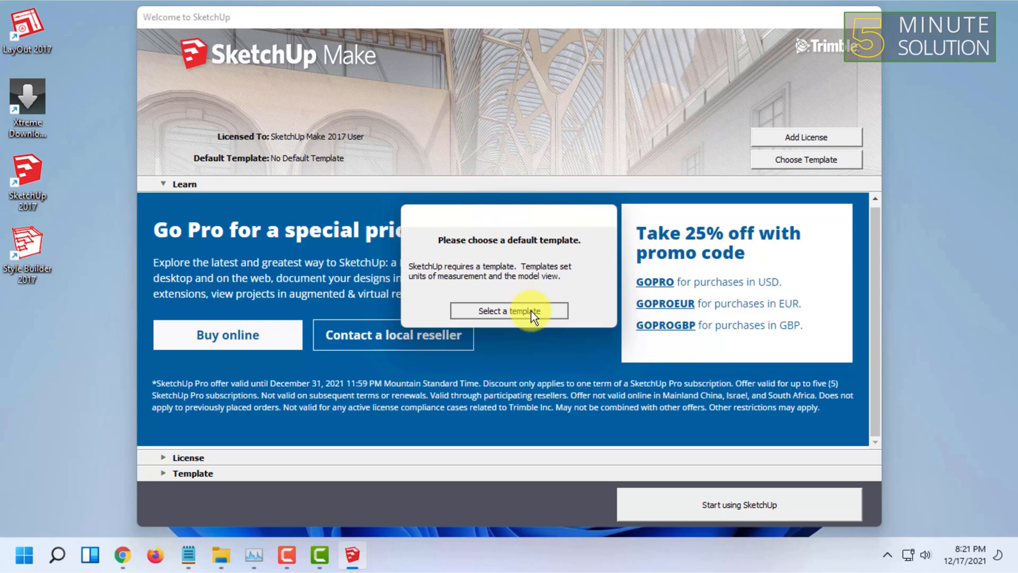
left_click(508, 311)
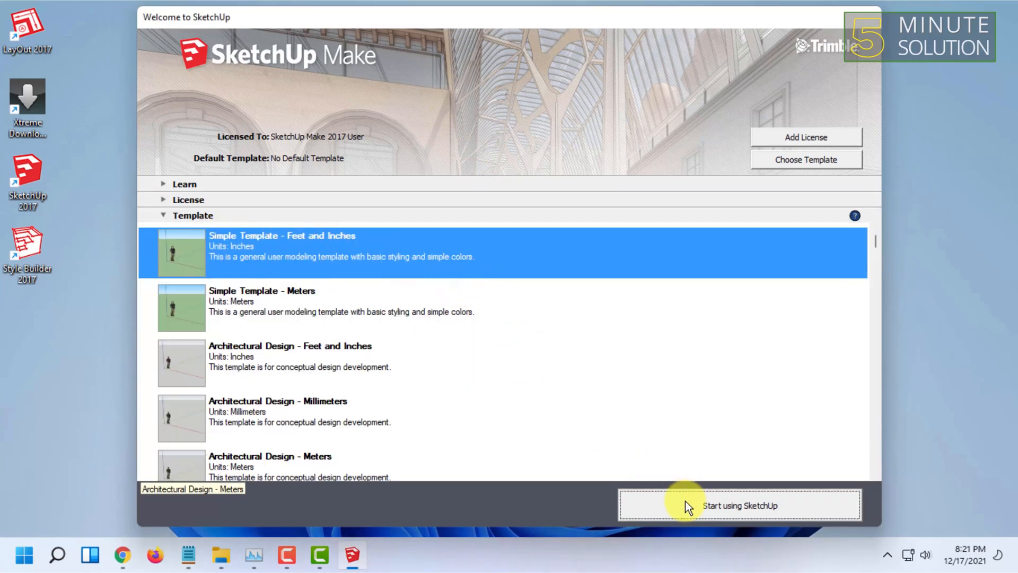
left_click(739, 504)
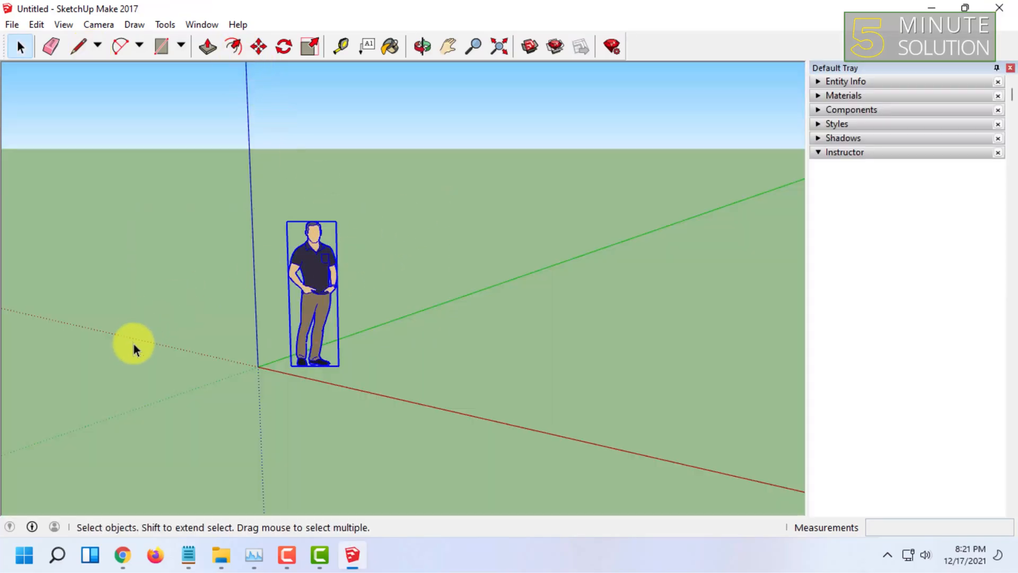
Remove the person figure and draw a closed rectangular face from the origin with the Line tool.
left_click(421, 45)
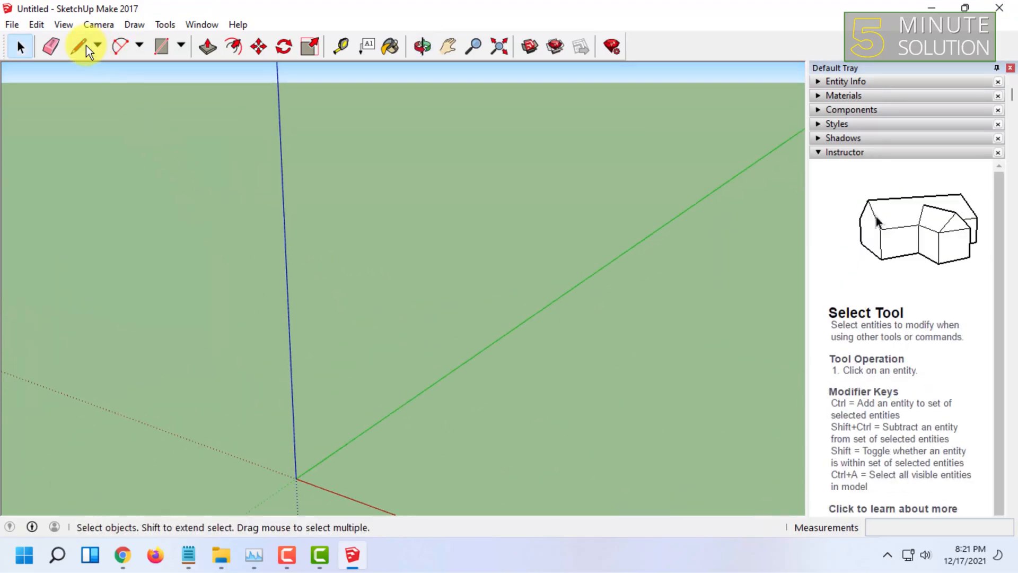
left_click(82, 46)
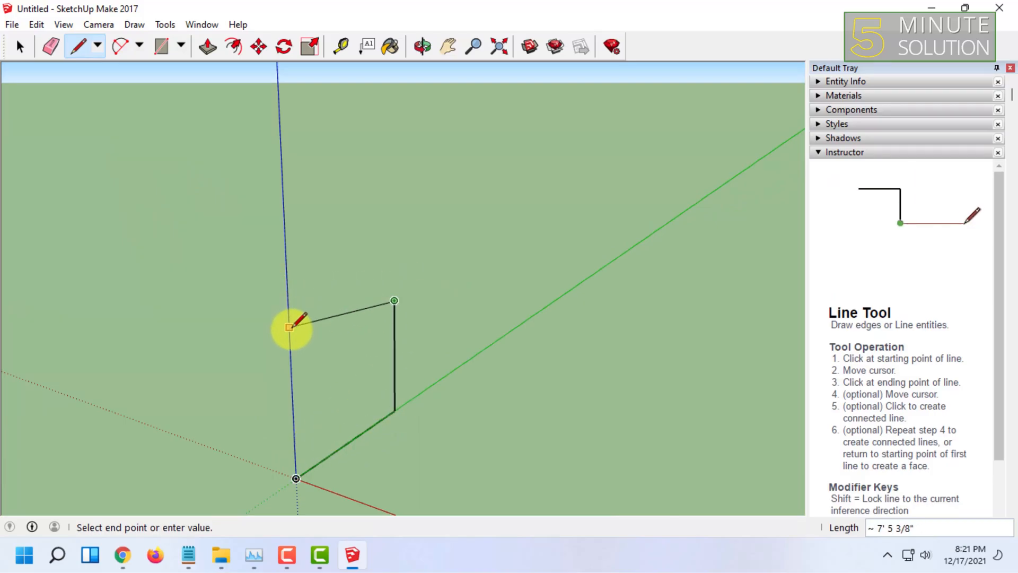
left_click(293, 327)
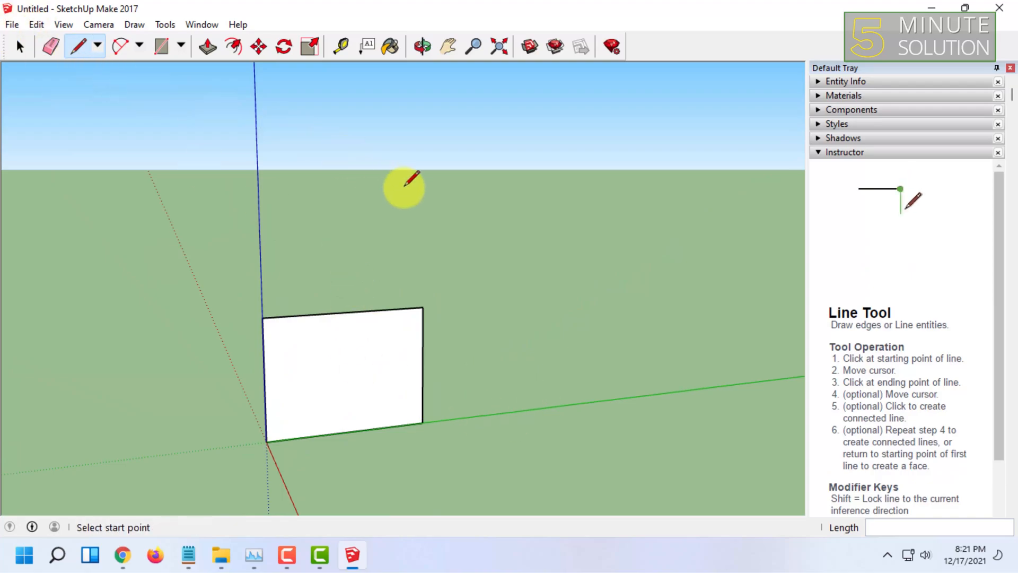
mouse_move(371, 210)
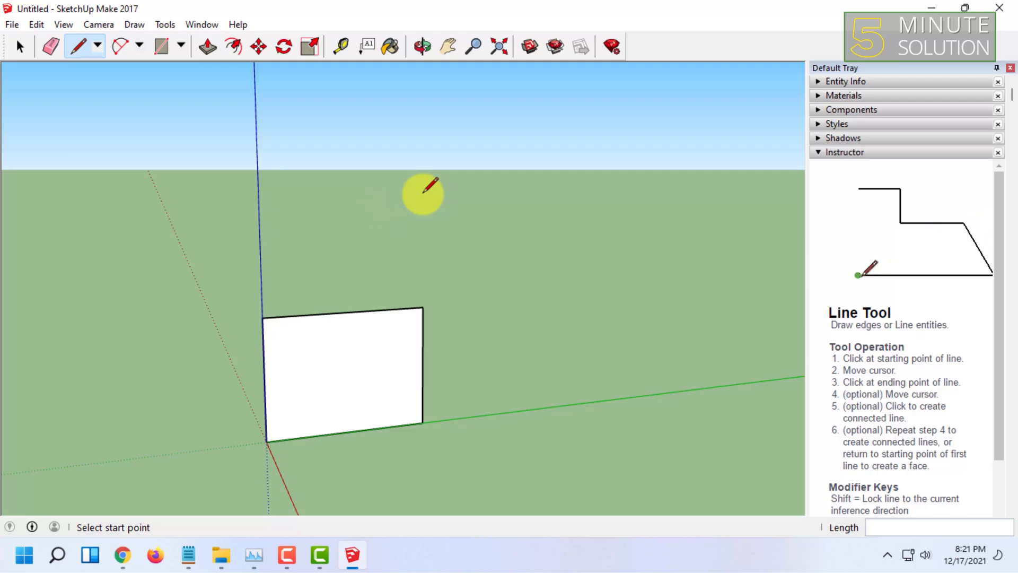
mouse_move(495, 113)
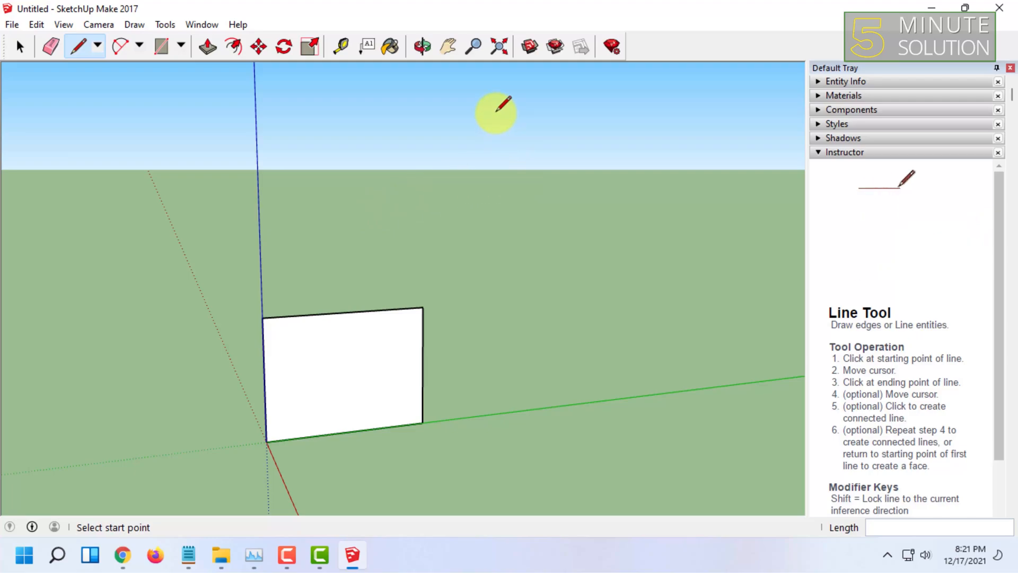